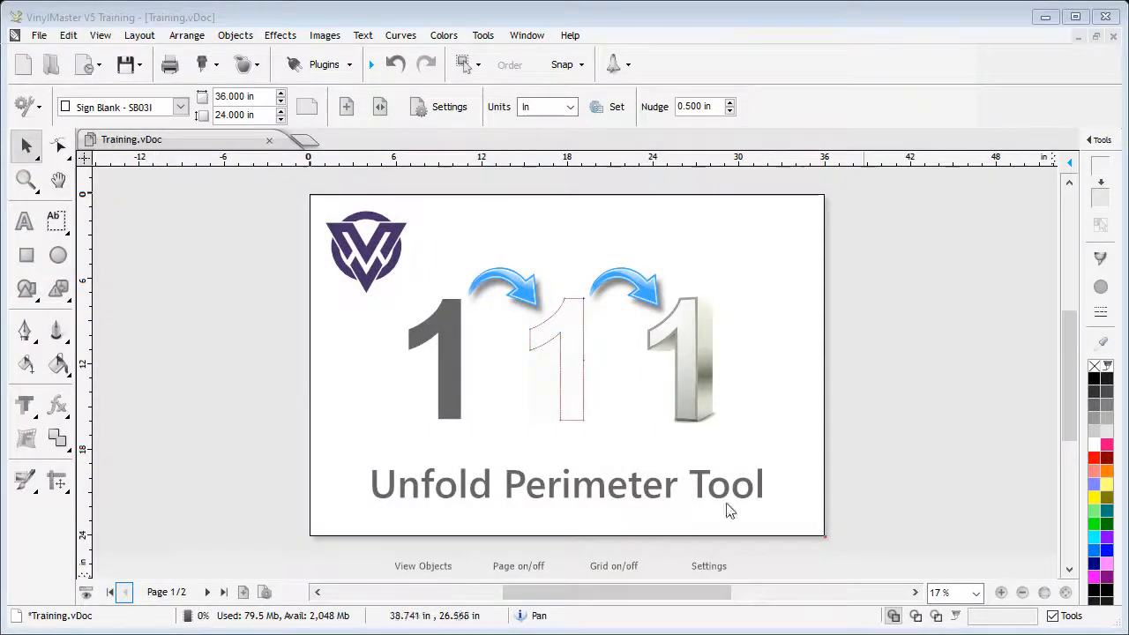
Select the grey number 1 on the page.
{"action": "left_click", "coordinate": [434, 360]}
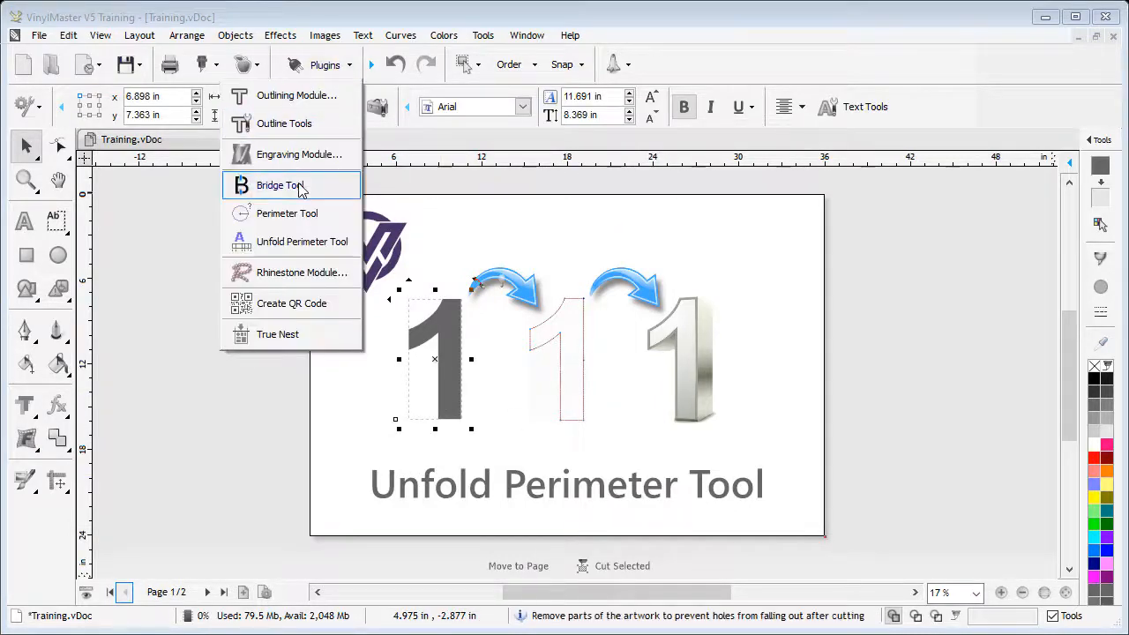
{"action": "mouse_move", "coordinate": [302, 242]}
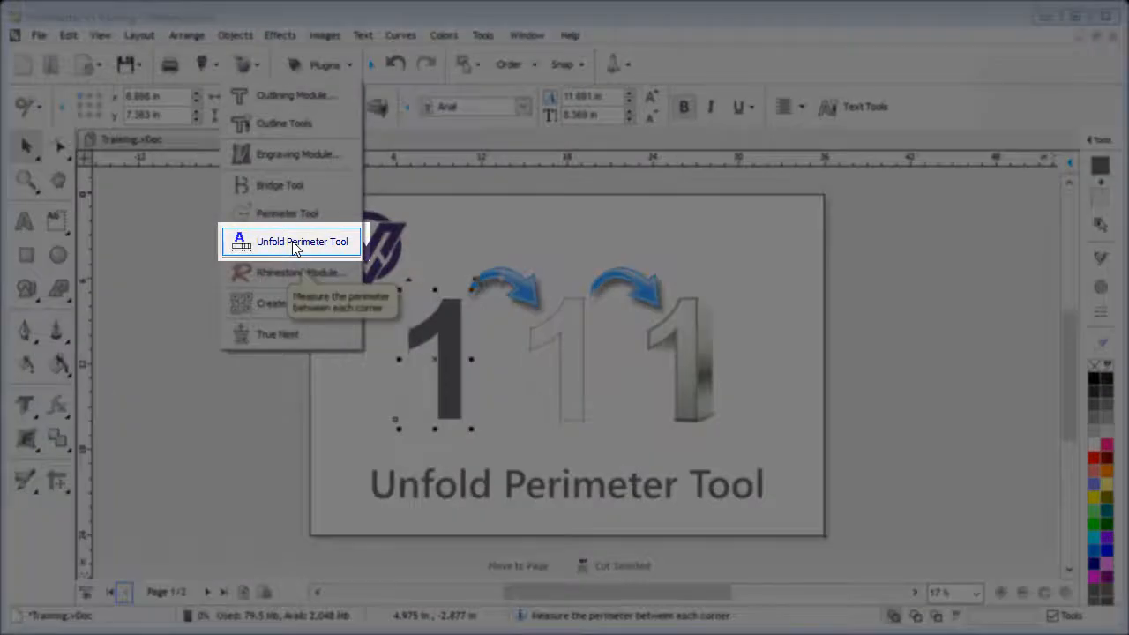
Run the Unfold Perimeter Tool plugin on the selected number 1.
{"action": "left_click", "coordinate": [302, 240]}
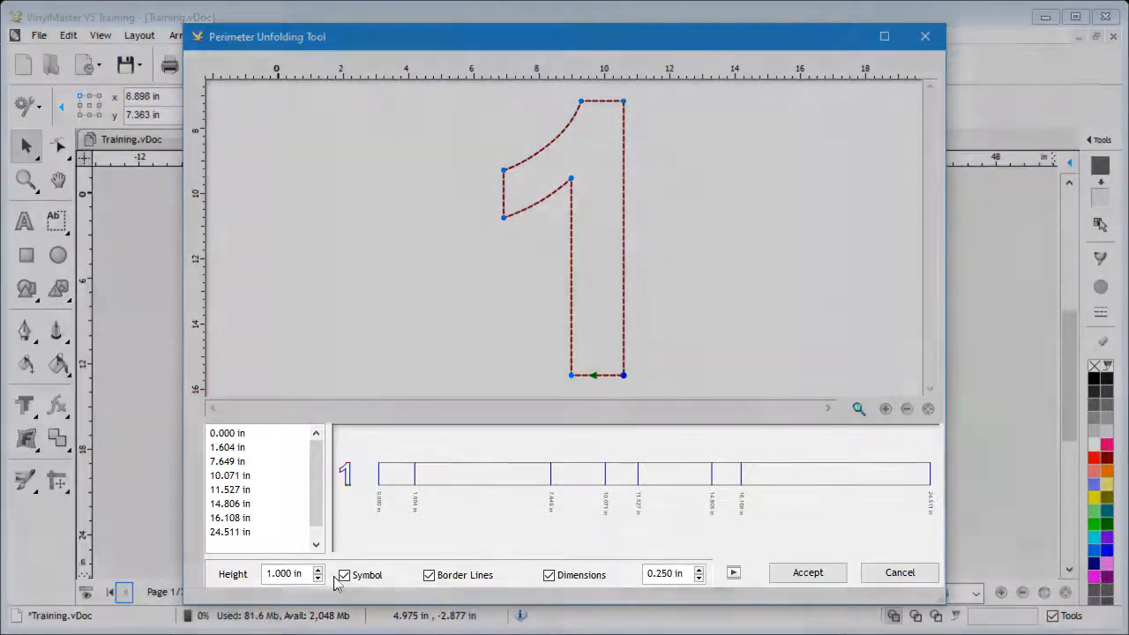
Set the unfolded strip height to 2.000 in.
{"action": "type", "text": "2.000 in"}
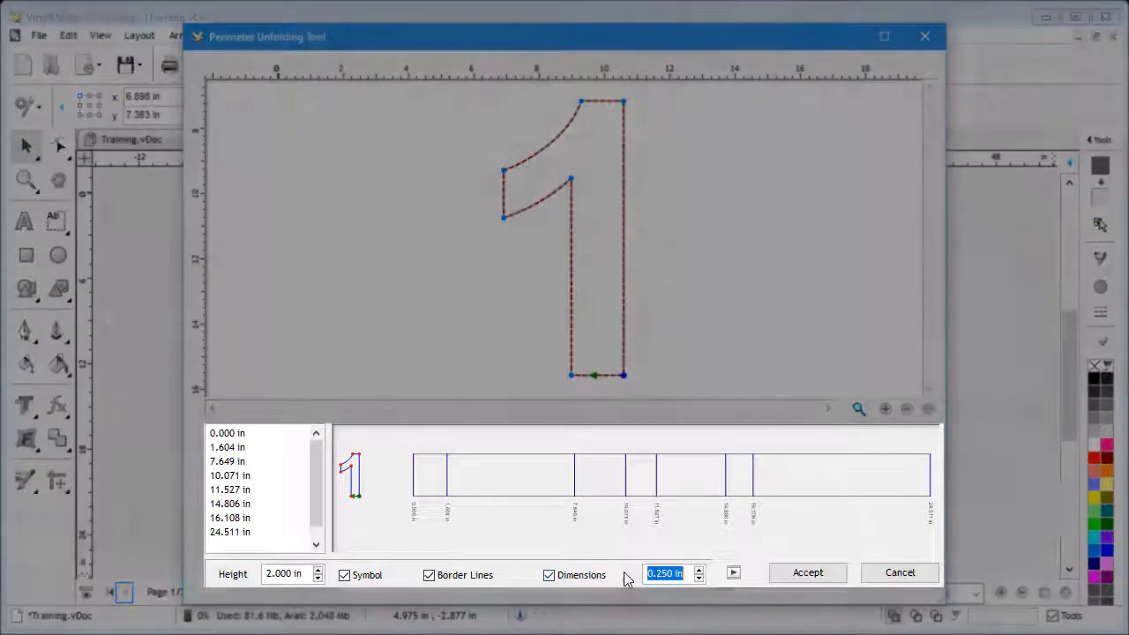
Set the bend dimension label size to 0.75 in.
{"action": "type", "text": "0.75"}
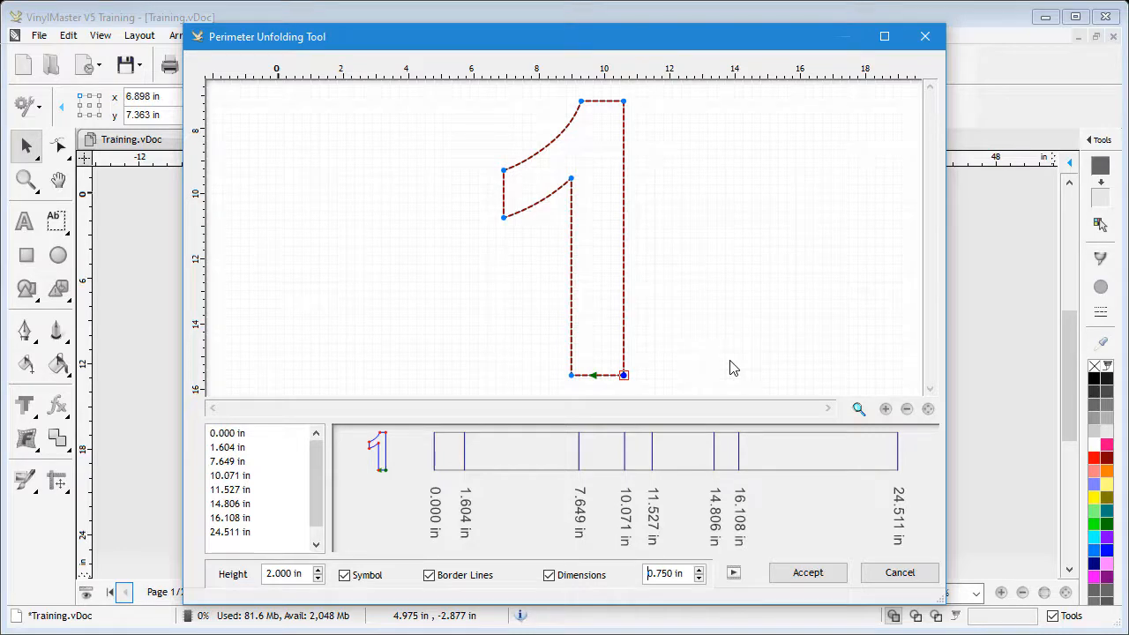
Toggle the bend dimensions off and on, then accept the strip for pasting.
{"action": "left_click", "coordinate": [572, 374]}
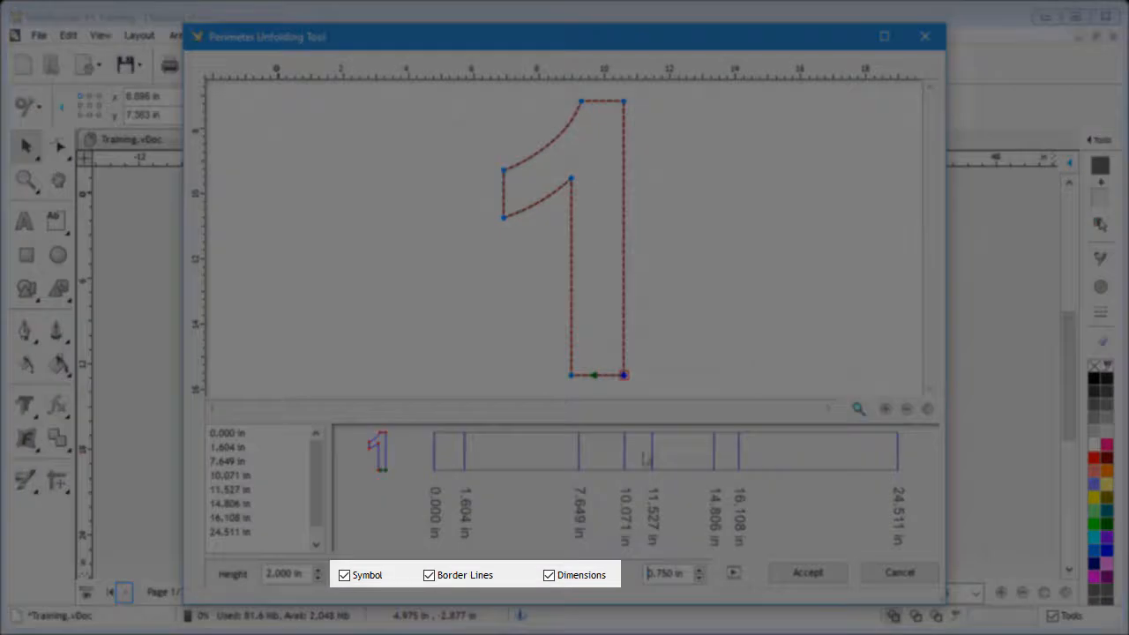
{"action": "left_click", "coordinate": [549, 575]}
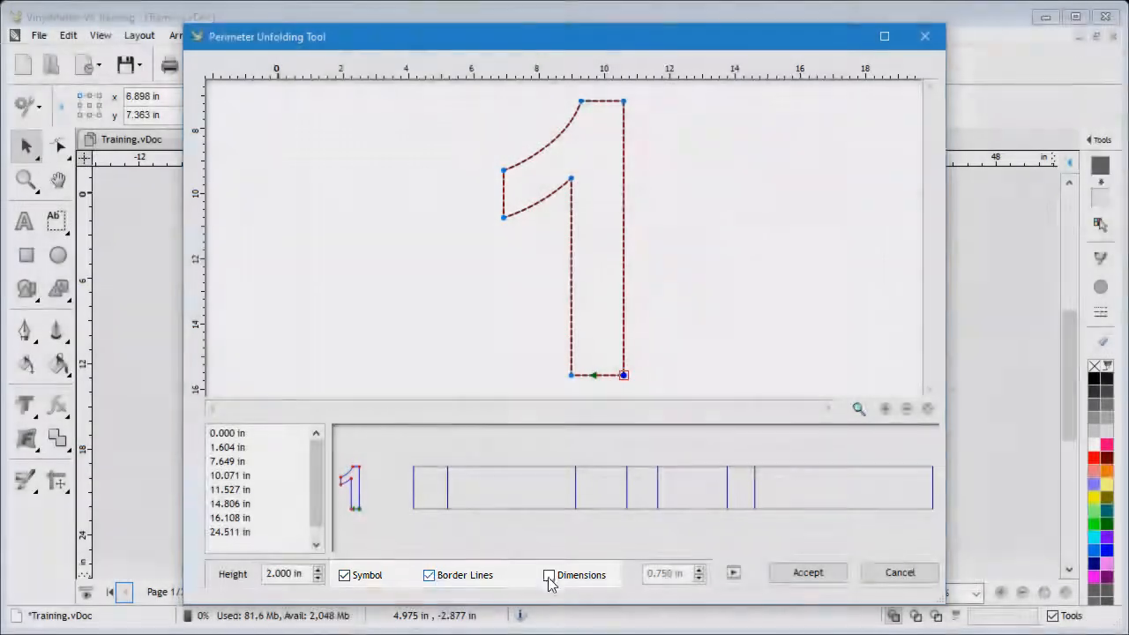
{"action": "left_click", "coordinate": [550, 575]}
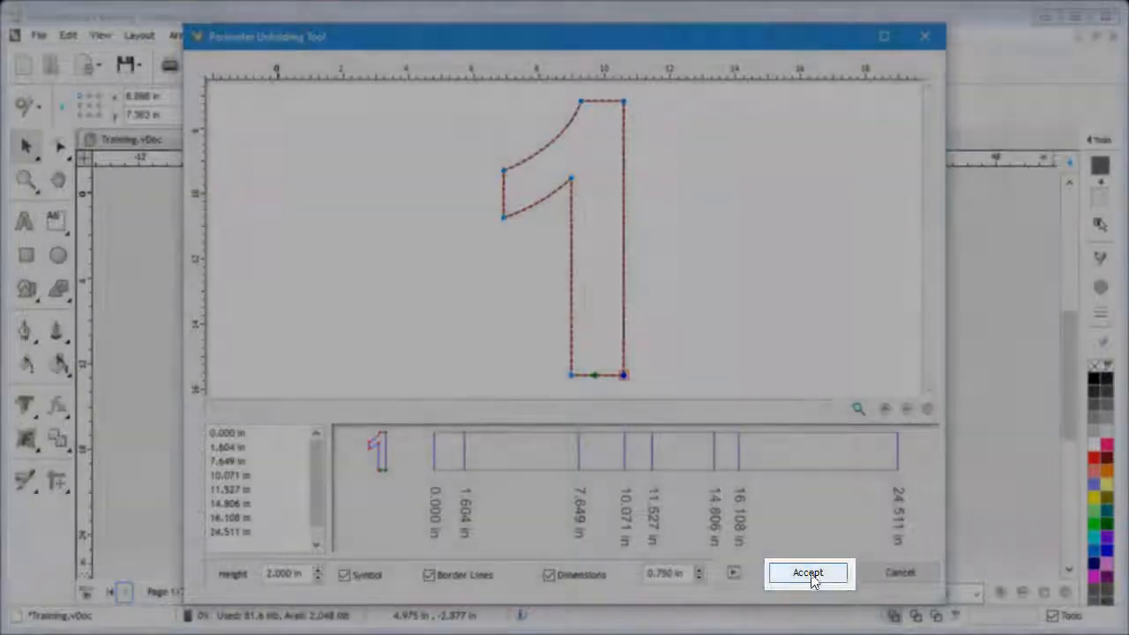
{"action": "left_click", "coordinate": [809, 572]}
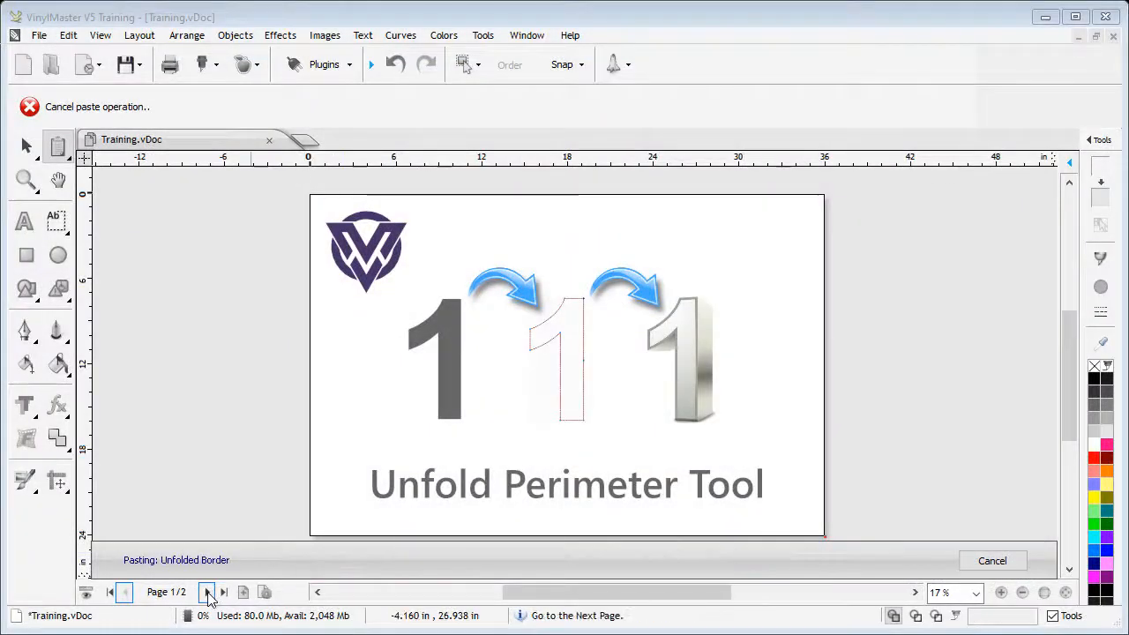